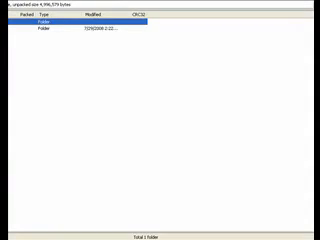
# Open the stage folder in the ZIP archive to list its MP3, def, pcx, sff and text files
pyautogui.doubleClick(60, 26)
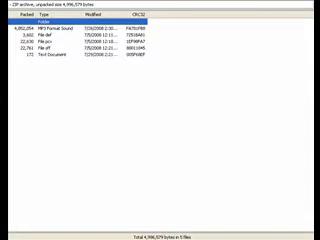